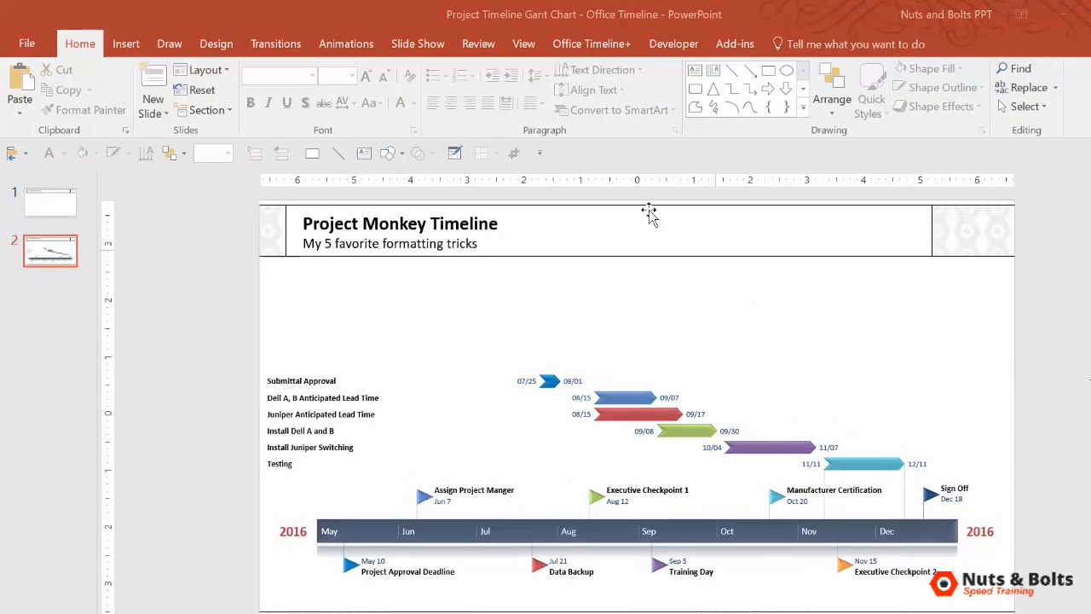
- Show the Office Timeline+ style gallery to restyle the Gantt chart from Gel to Flat
click(589, 44)
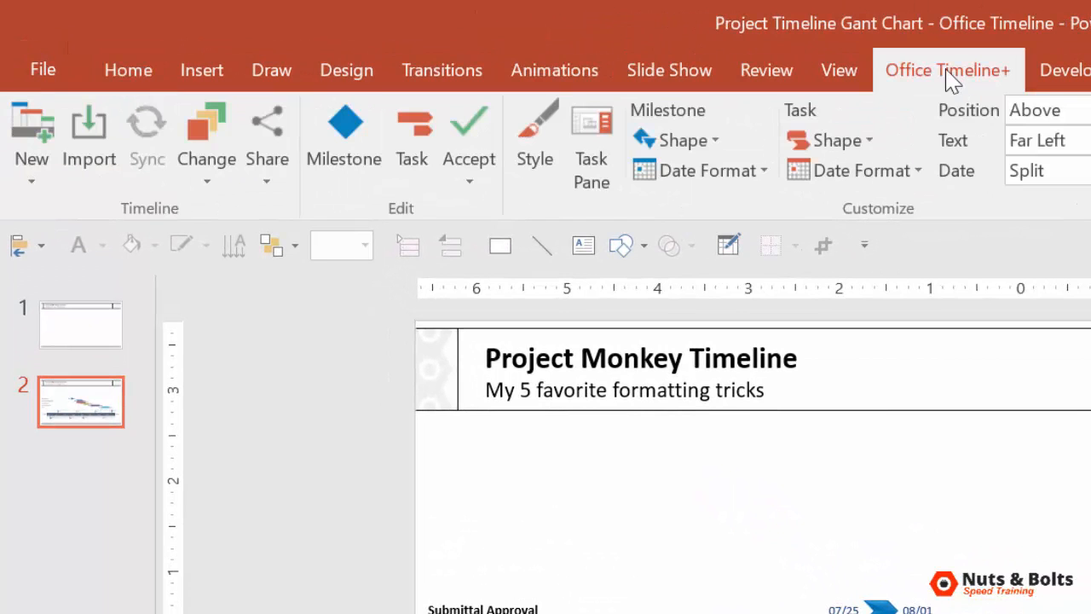
click(207, 140)
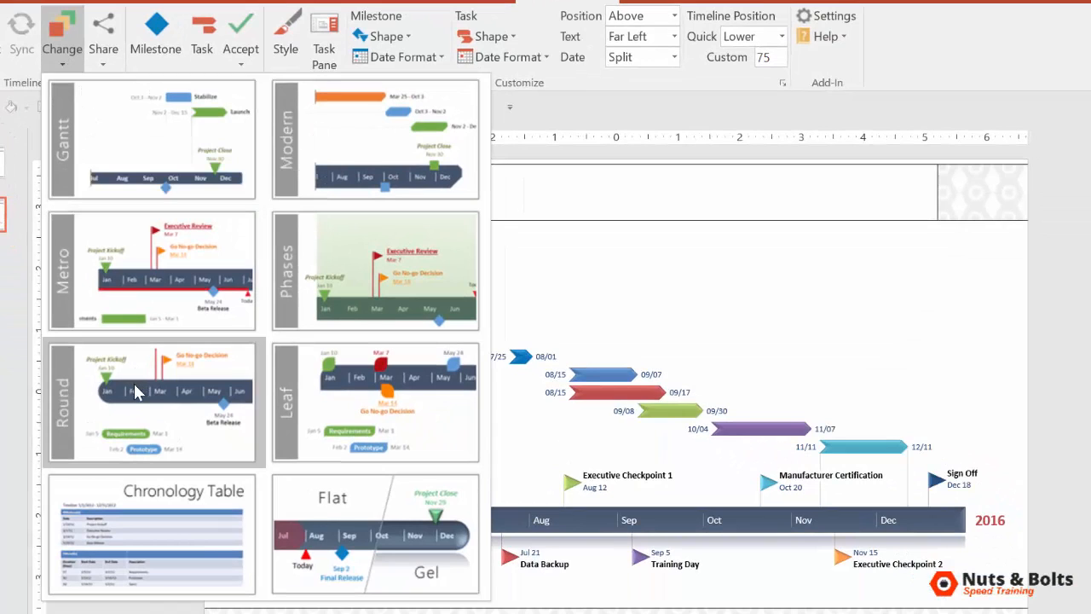
mouse_move(332, 389)
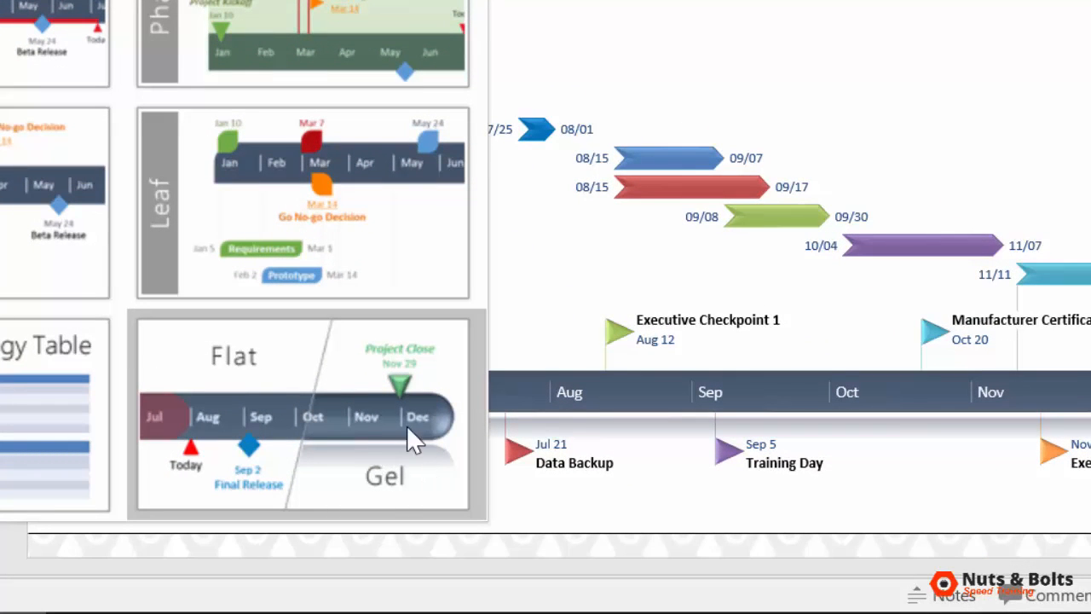
mouse_move(259, 452)
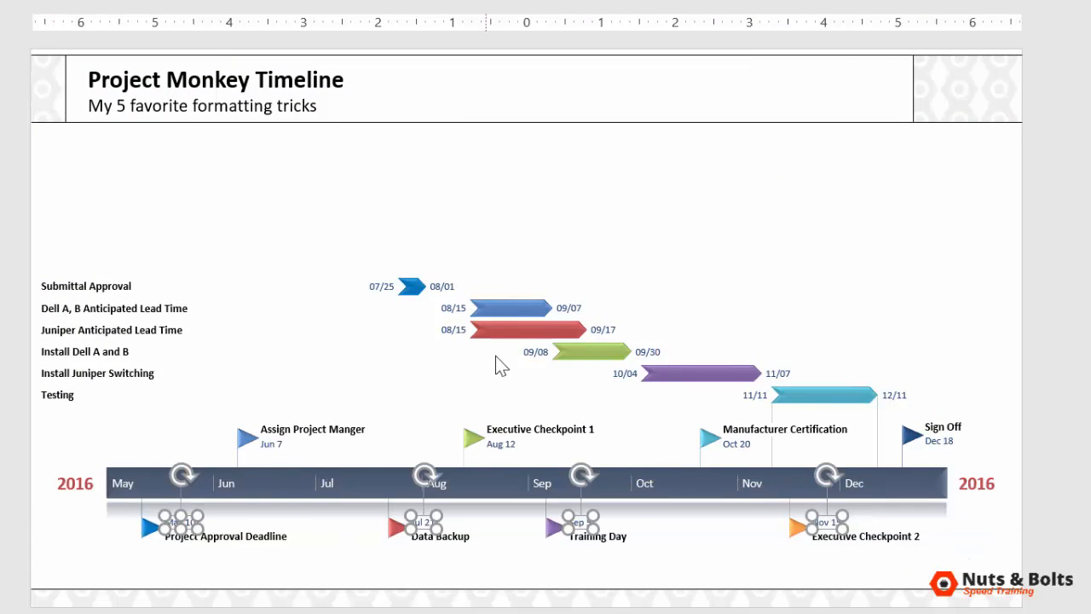
click(511, 331)
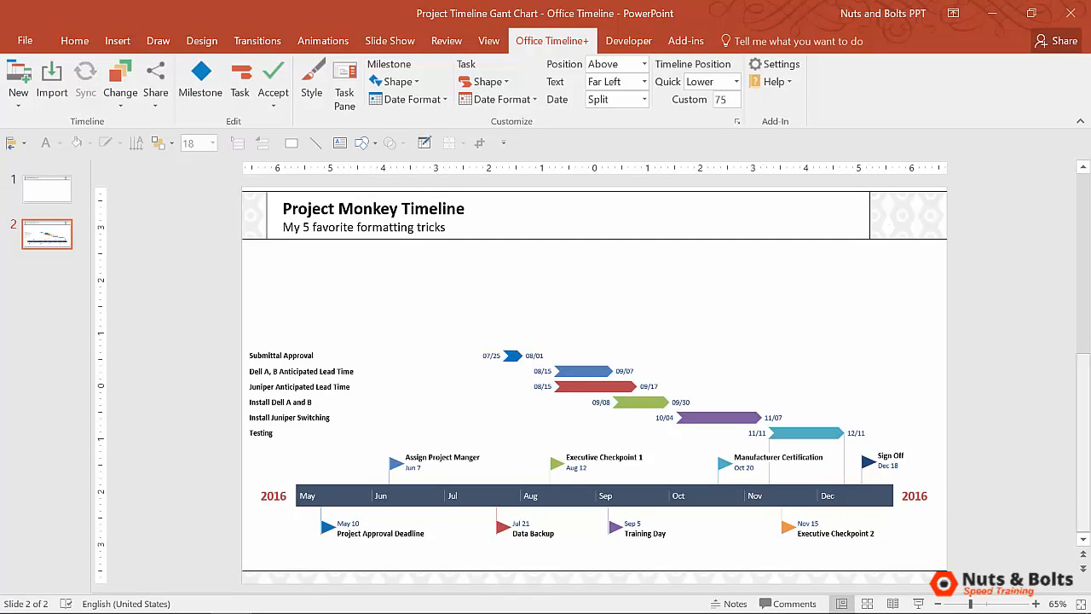
mouse_move(664, 184)
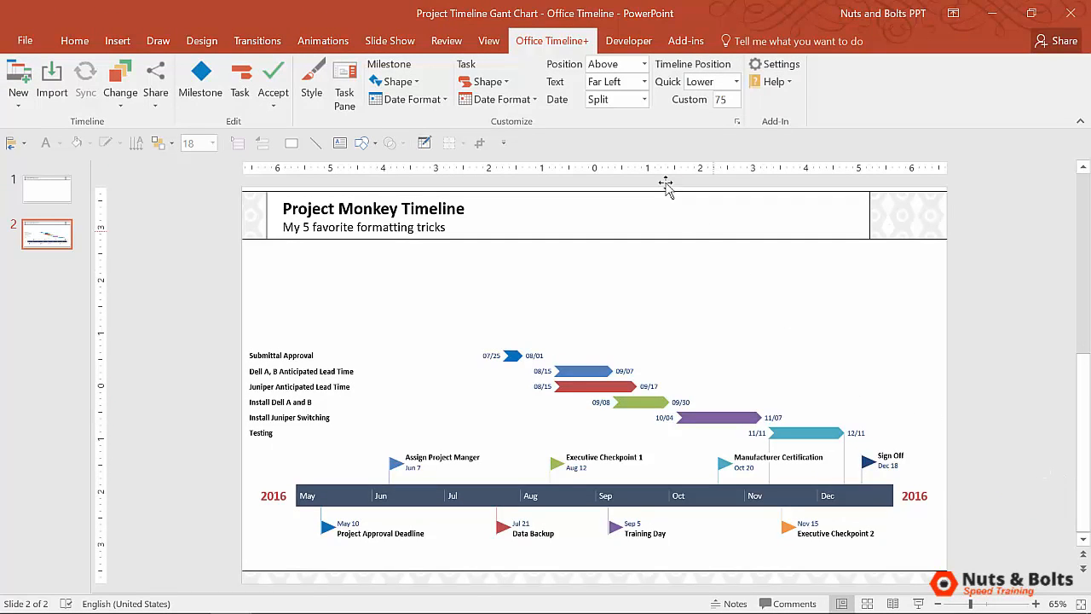
mouse_move(364, 68)
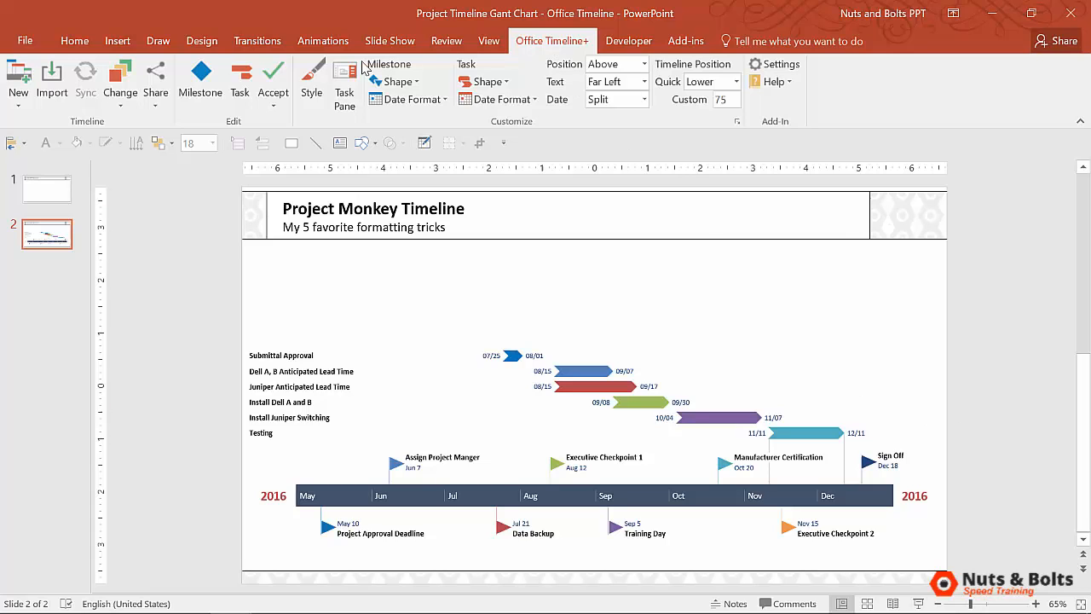
click(119, 82)
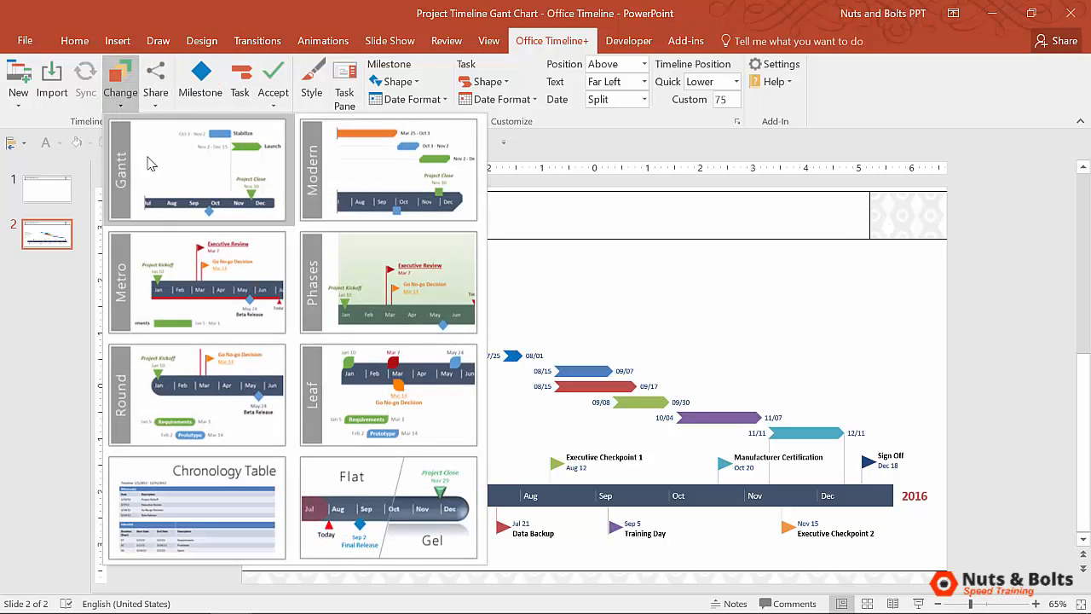
mouse_move(388, 508)
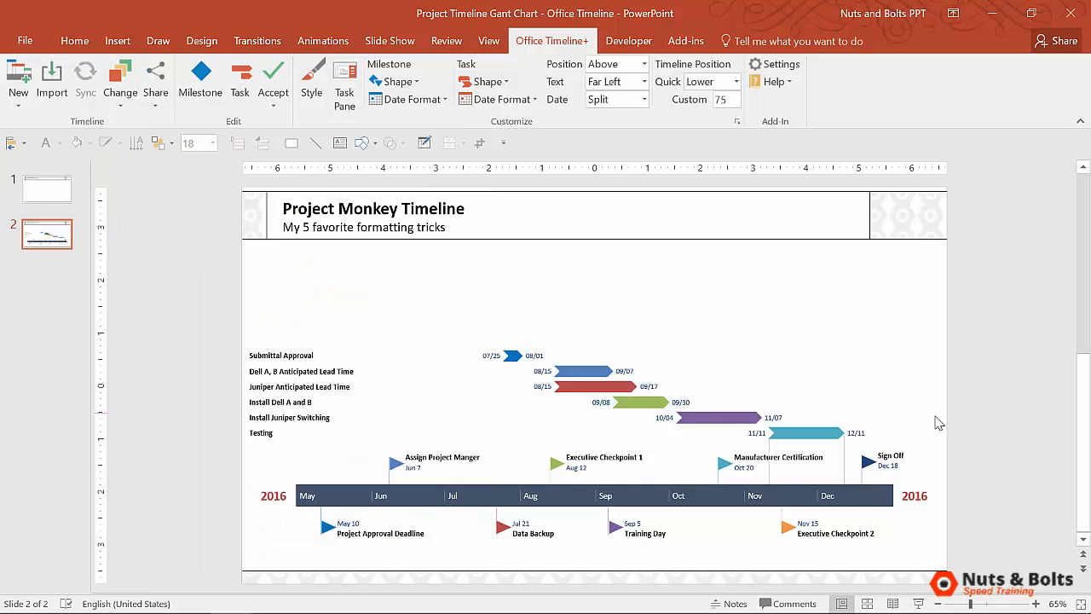
- Apply a turquoise glow shape effect to the Testing task bar and view the result
click(804, 433)
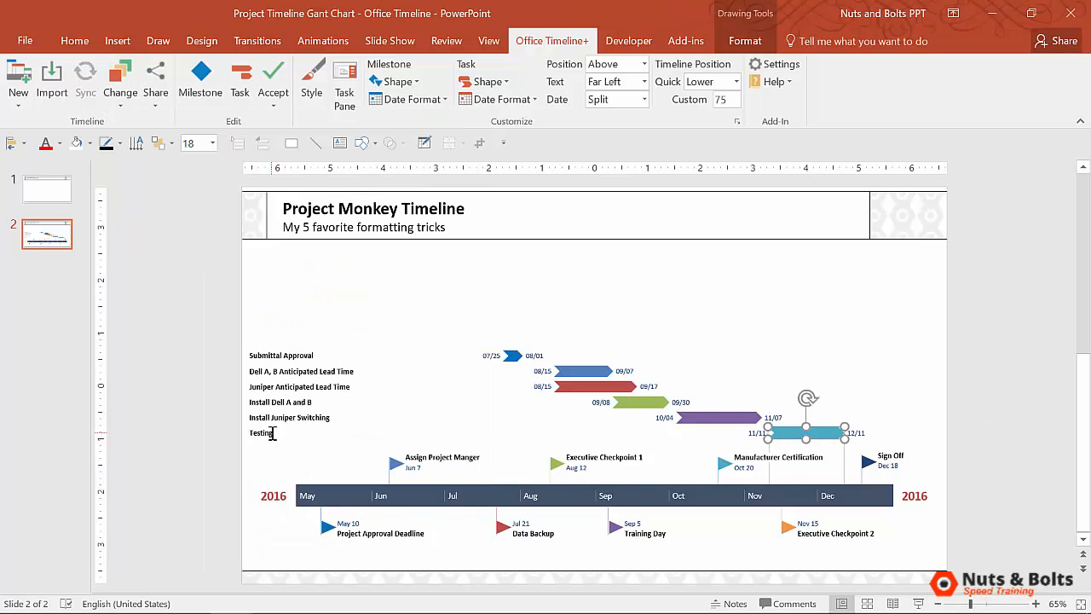
mouse_move(743, 40)
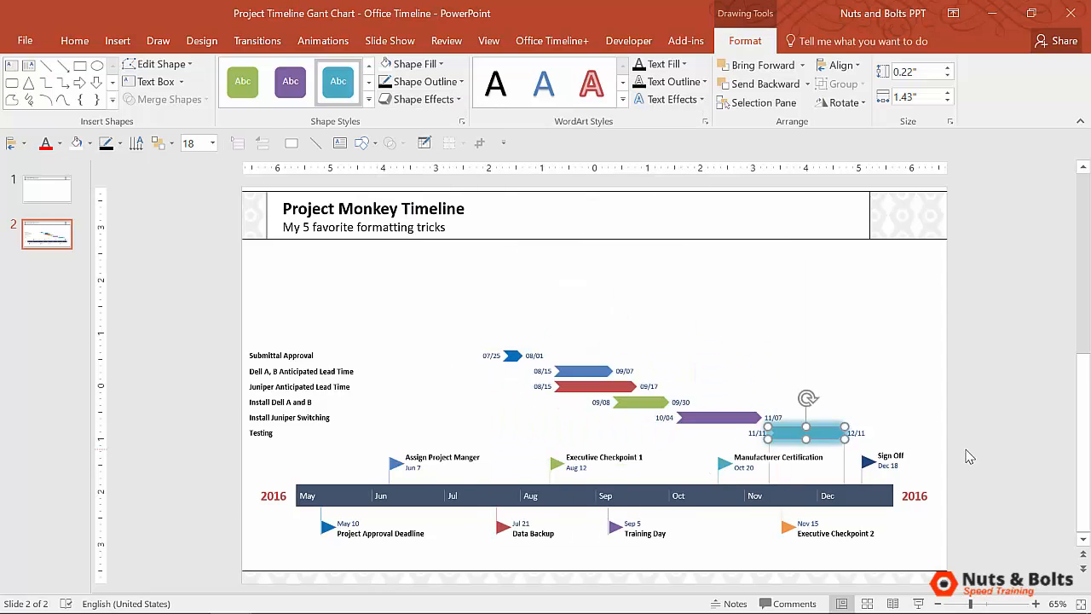
click(75, 41)
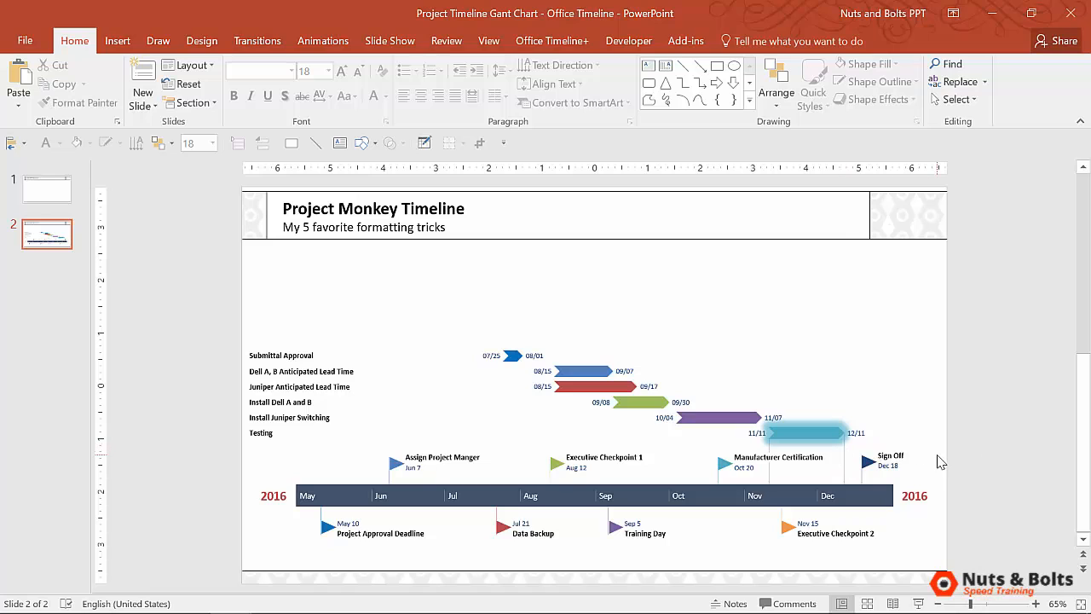
click(804, 433)
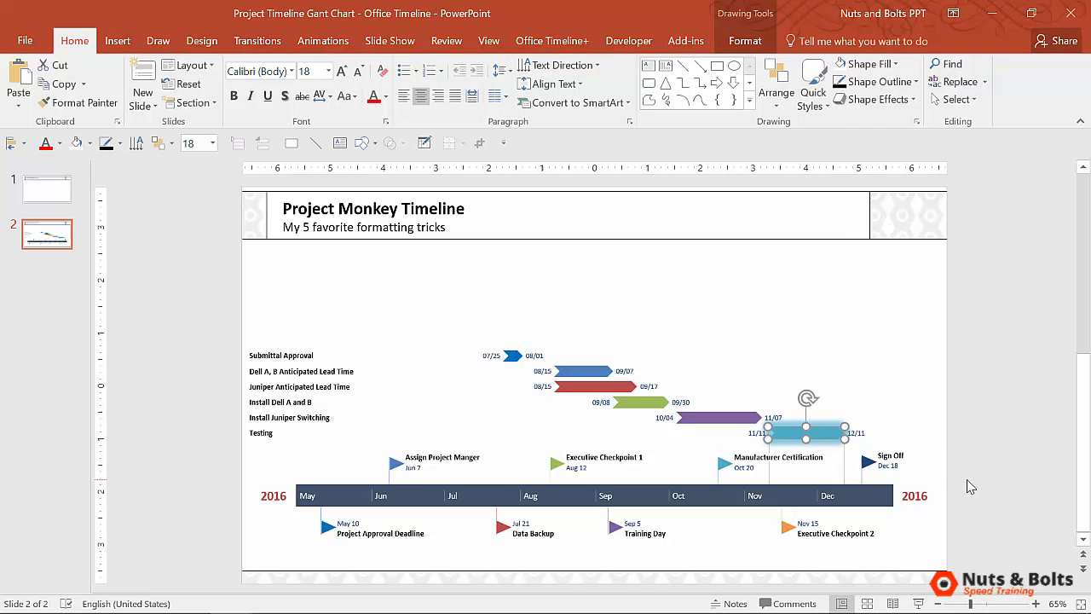
click(663, 269)
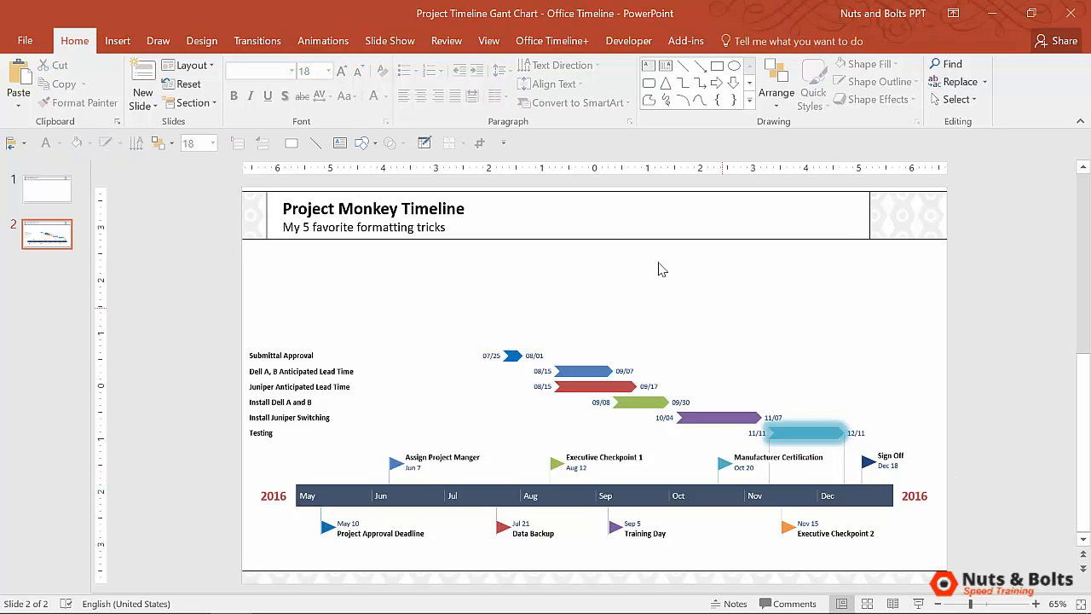
- Reapply the timeline style via Change so the Testing bar loses its glow
click(552, 41)
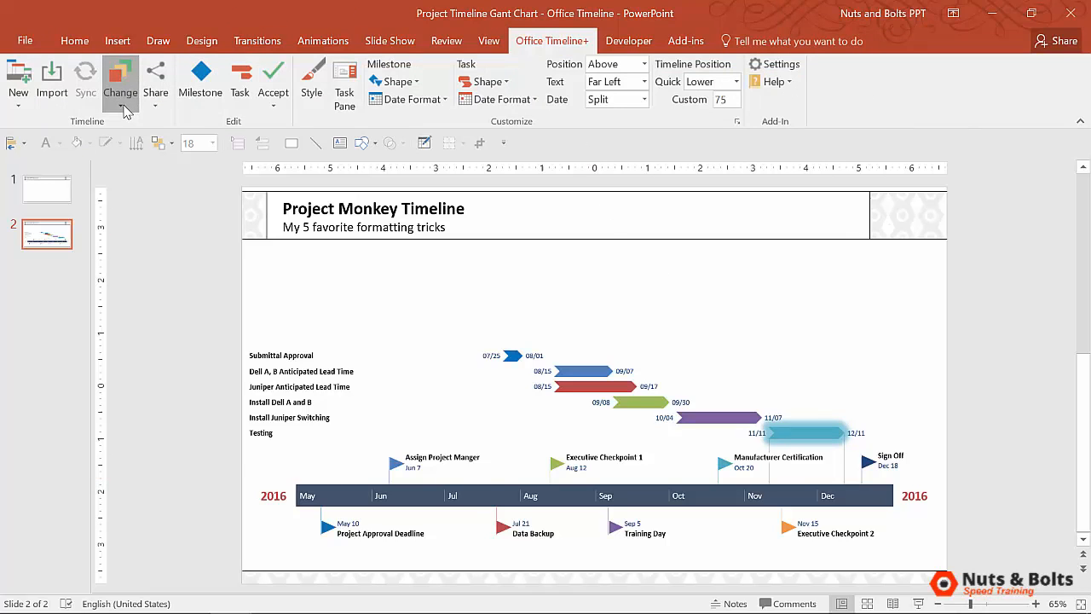
click(119, 82)
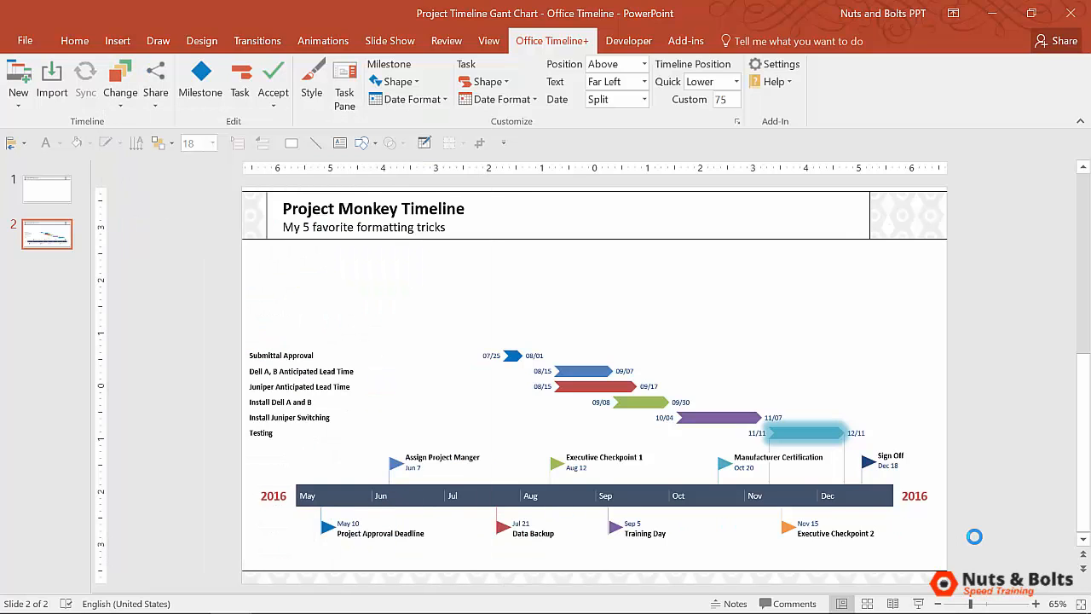
click(801, 433)
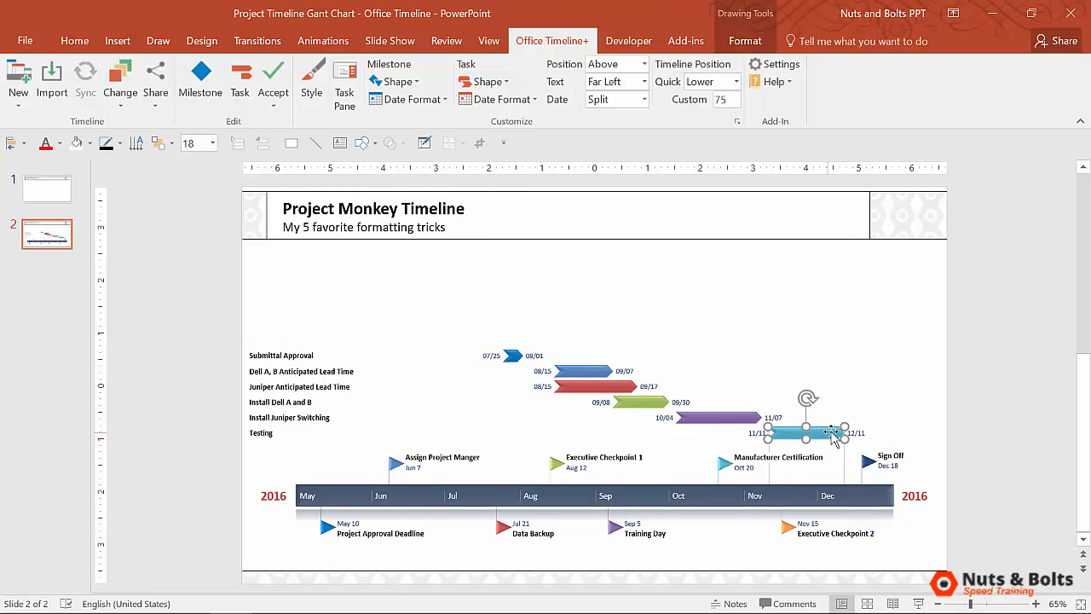
click(1036, 490)
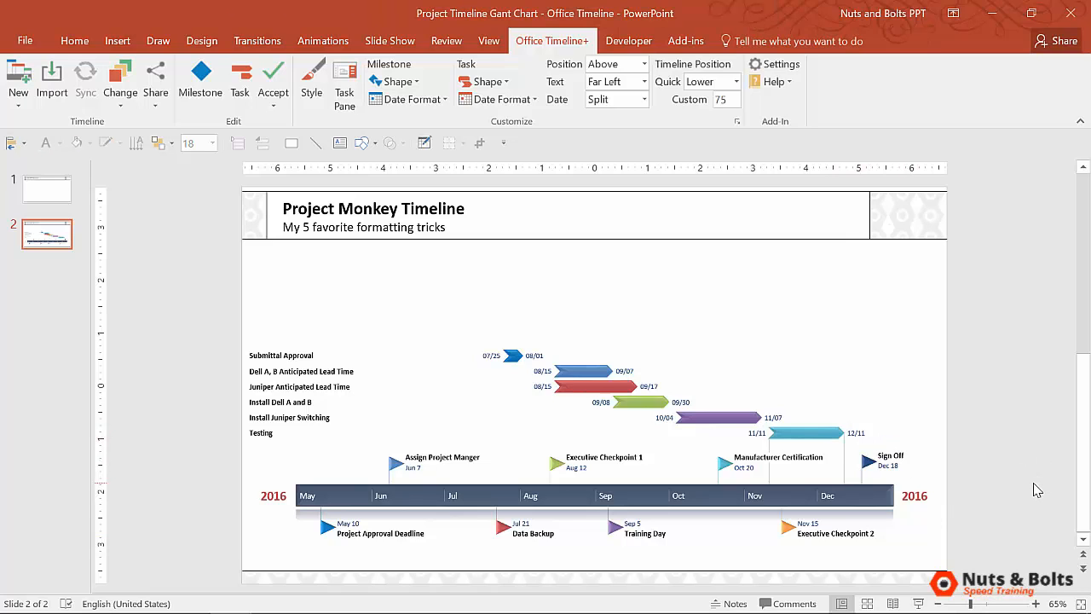